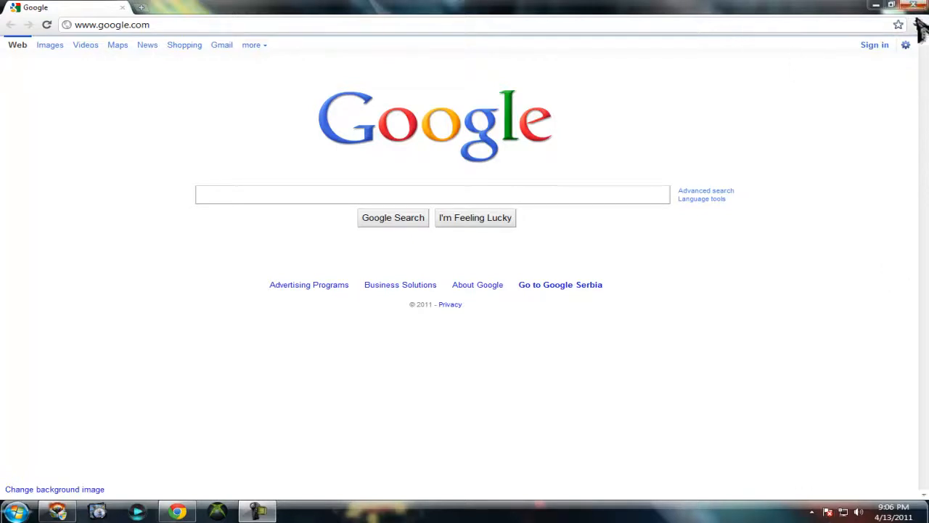
pyautogui.moveTo(380, 125)
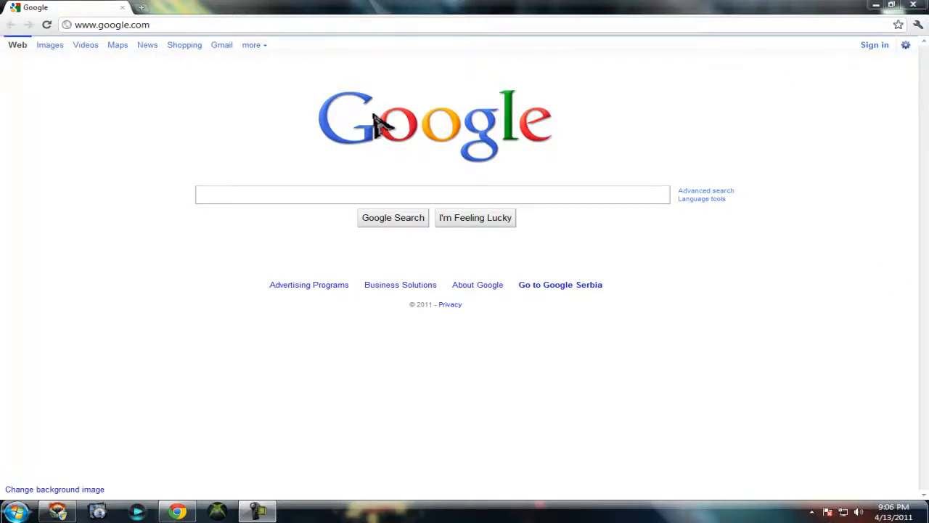
pyautogui.moveTo(918, 29)
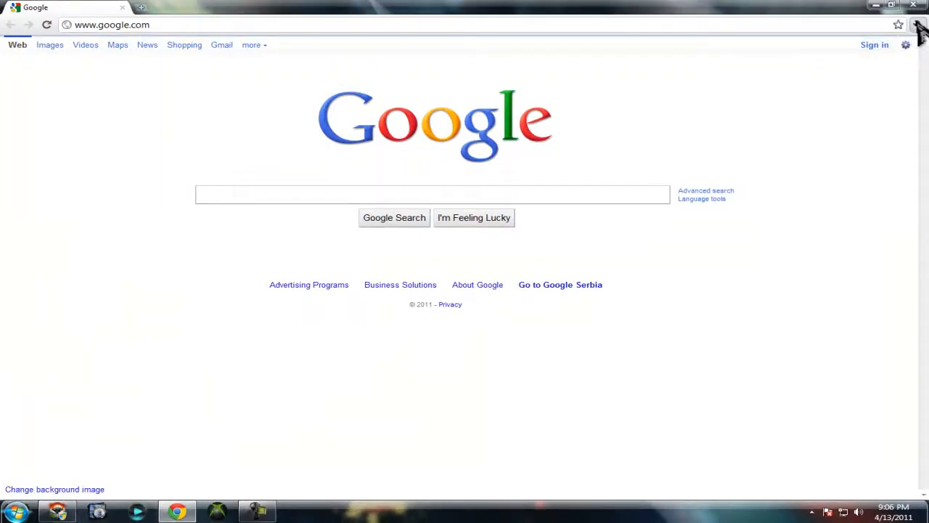
# Open Chrome's Options page from the wrench menu.
pyautogui.click(916, 25)
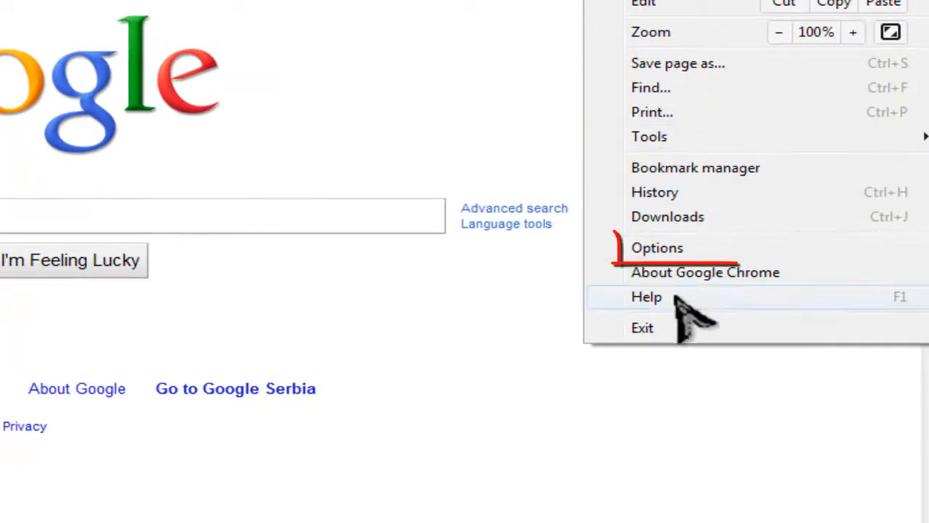
pyautogui.click(656, 247)
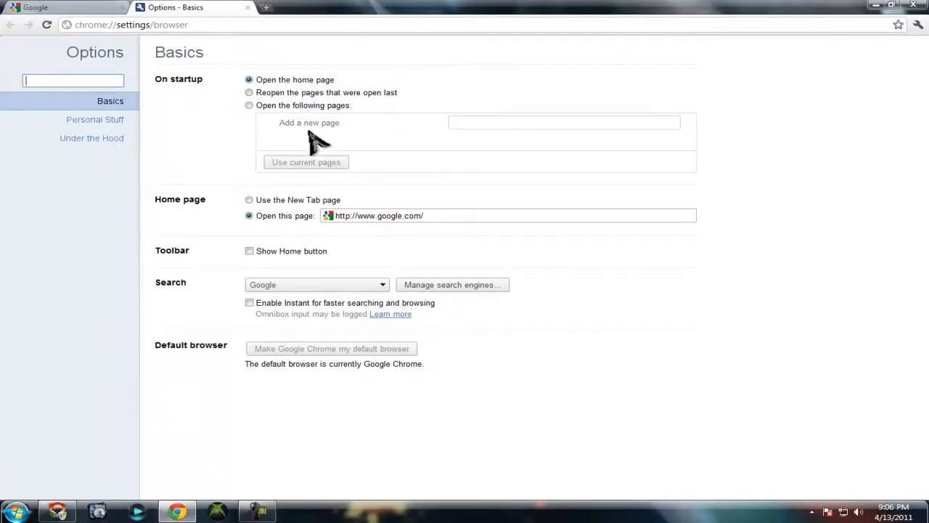
pyautogui.moveTo(417, 149)
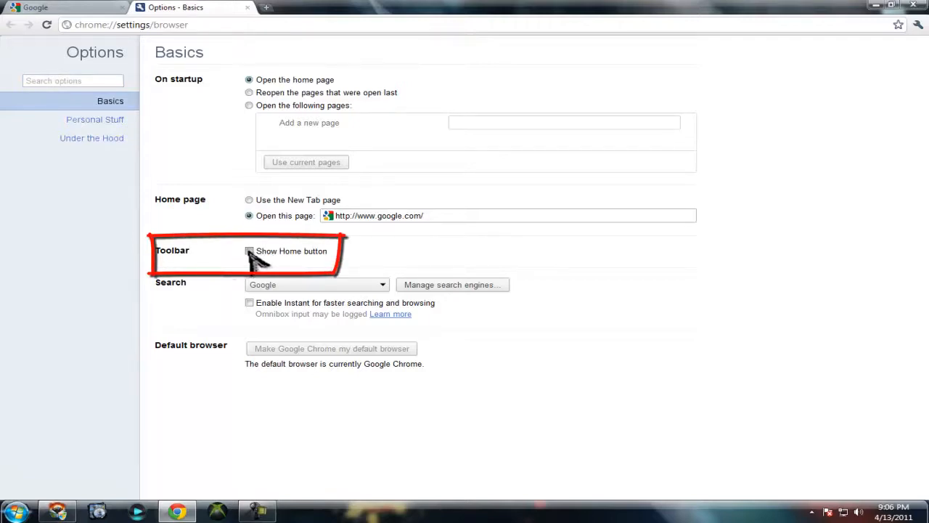
pyautogui.moveTo(280, 261)
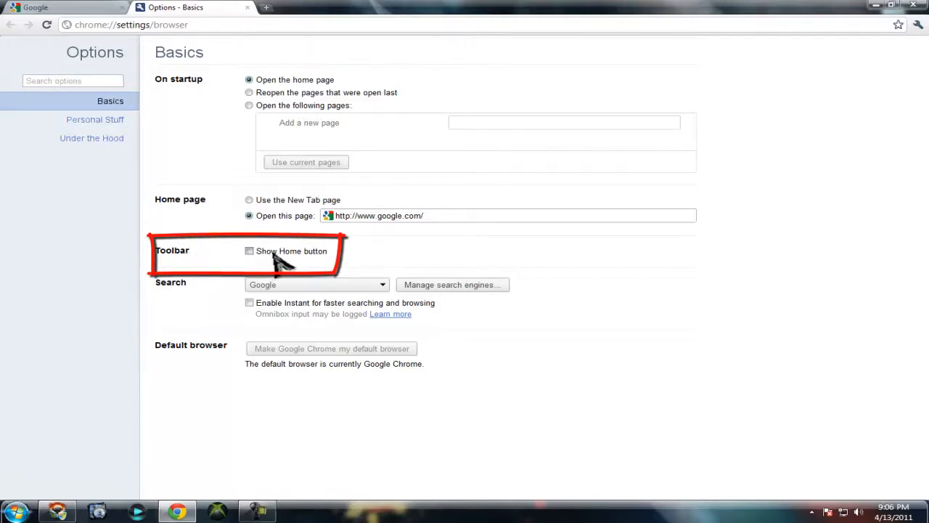
pyautogui.moveTo(287, 266)
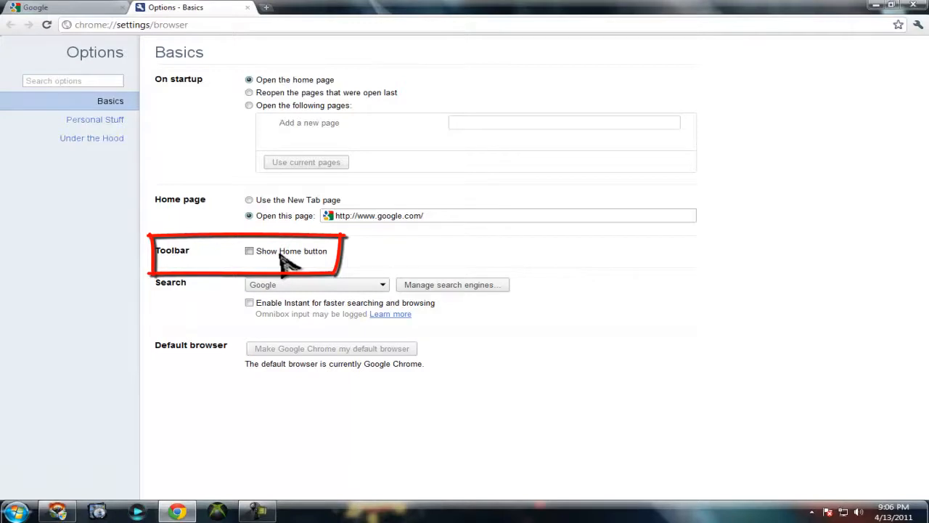
# Tick 'Show Home button' under Toolbar on the Basics page.
pyautogui.click(249, 251)
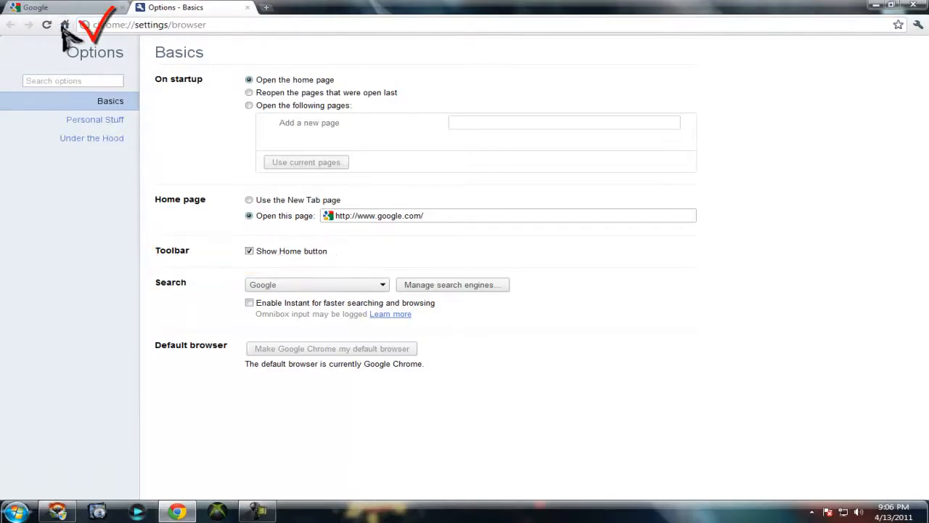
pyautogui.moveTo(66, 24)
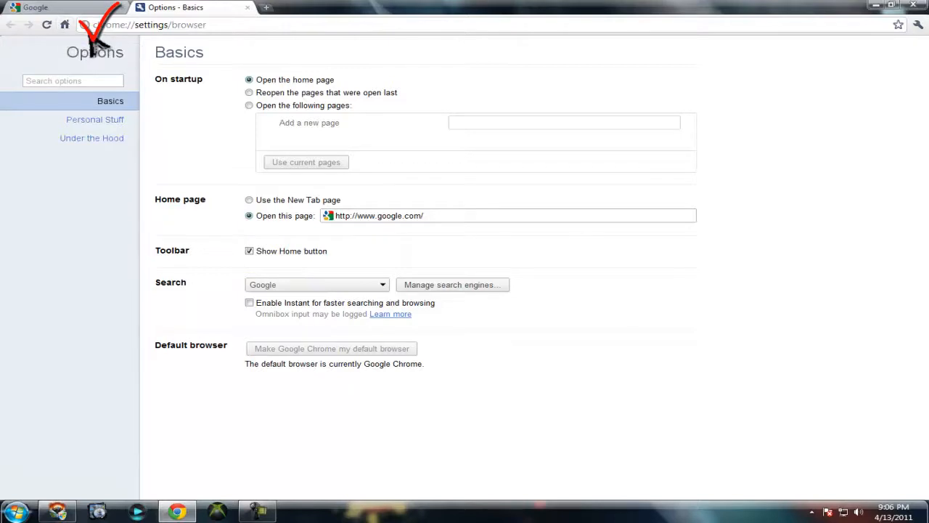
pyautogui.moveTo(363, 26)
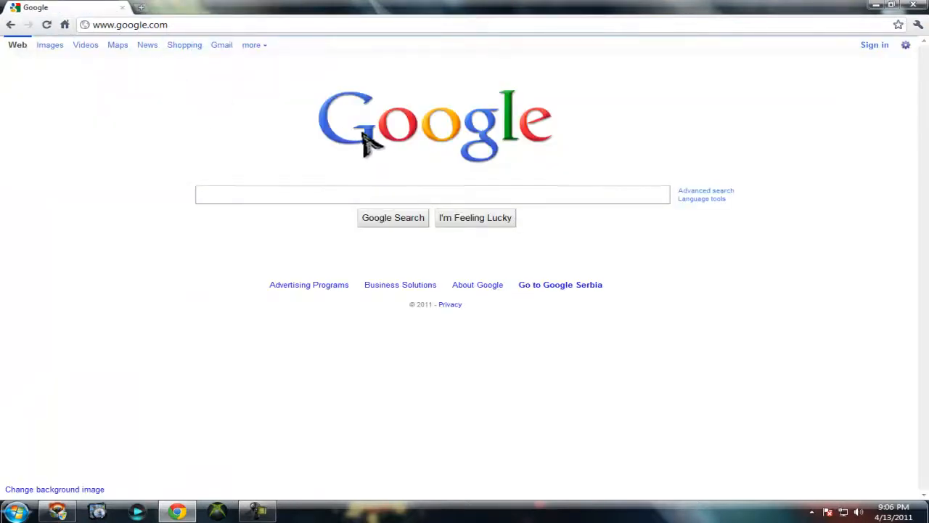
pyautogui.moveTo(560, 284)
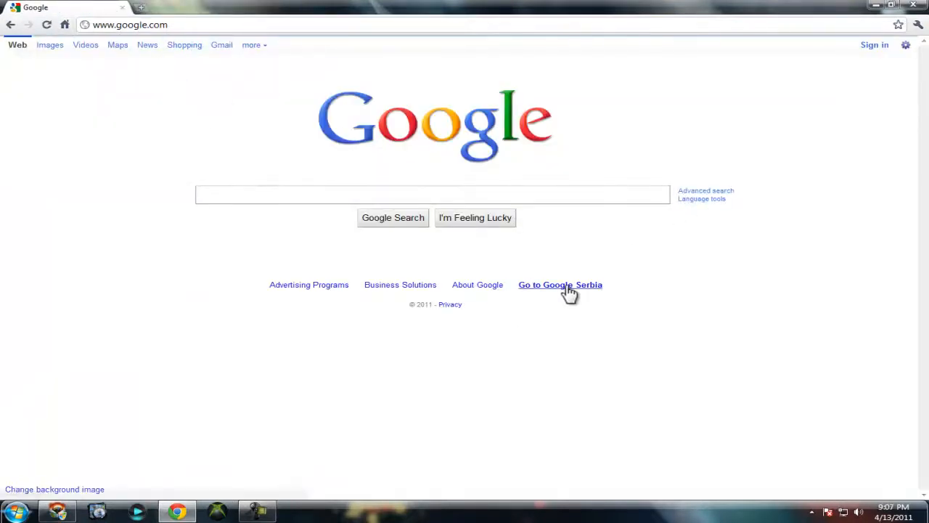
pyautogui.moveTo(279, 348)
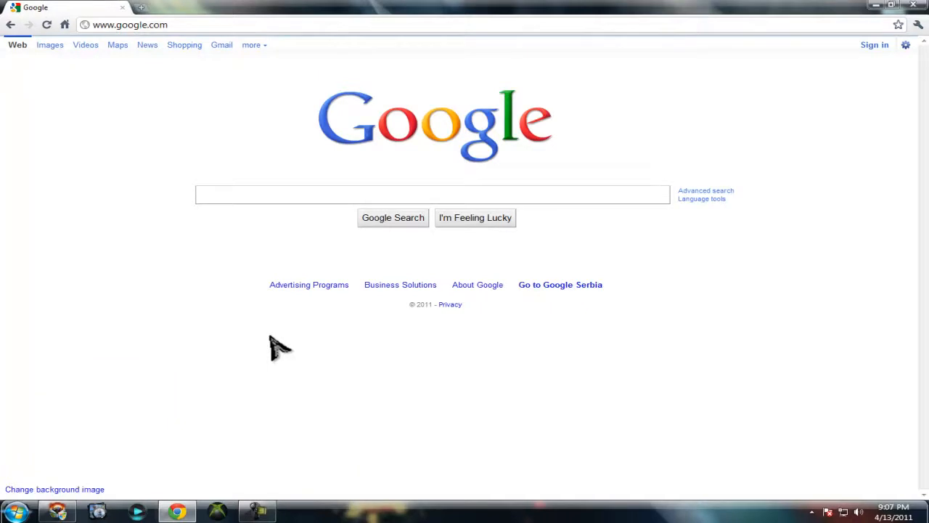